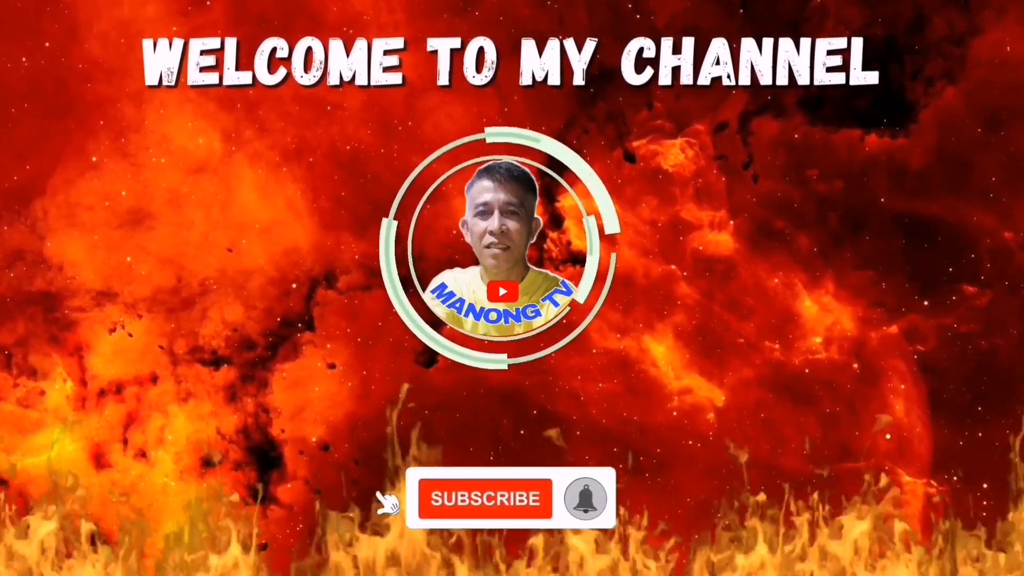
left_click(485, 498)
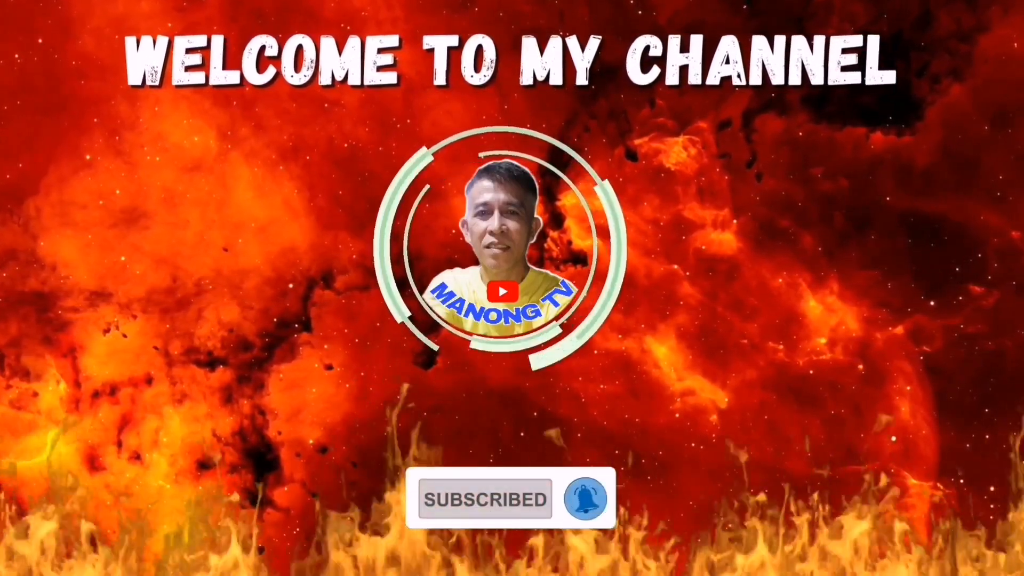